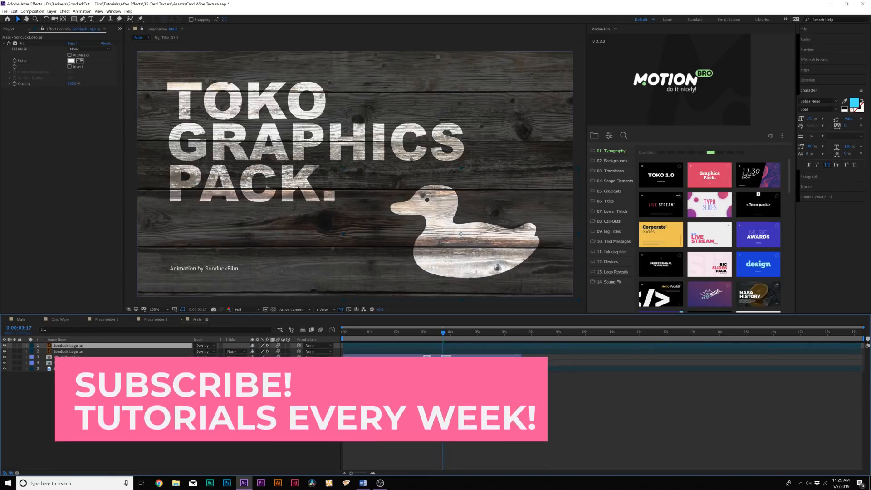
# Remove the extra duplicate layers, leaving logo, title and wood photo blending Normal
pyautogui.click(59, 319)
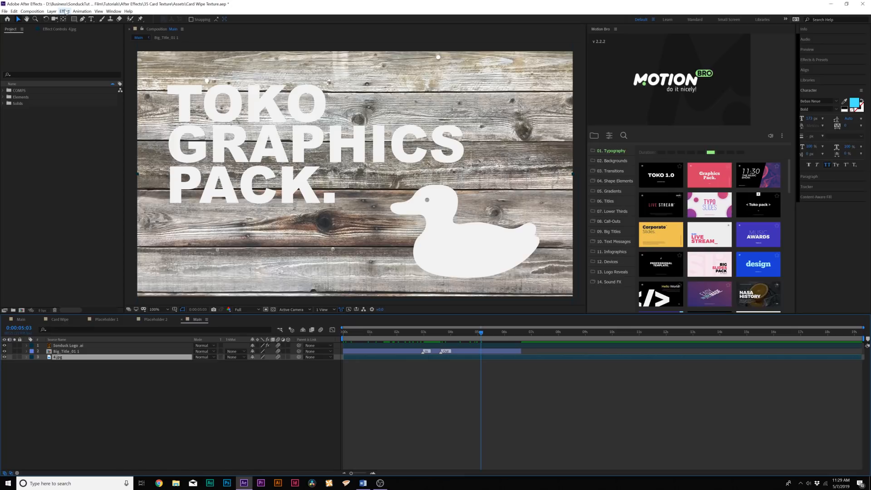
# Add a Curves effect to 4.jpg and pull the curve down to darken the wood
pyautogui.click(64, 11)
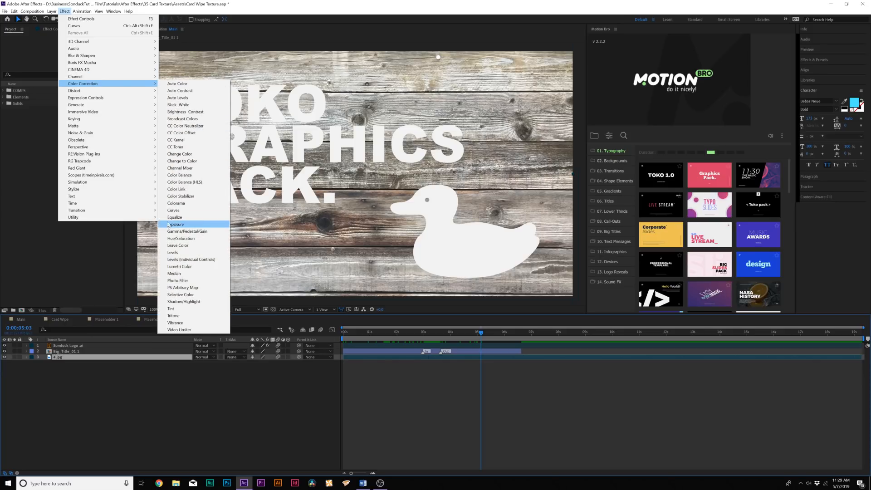
pyautogui.click(173, 211)
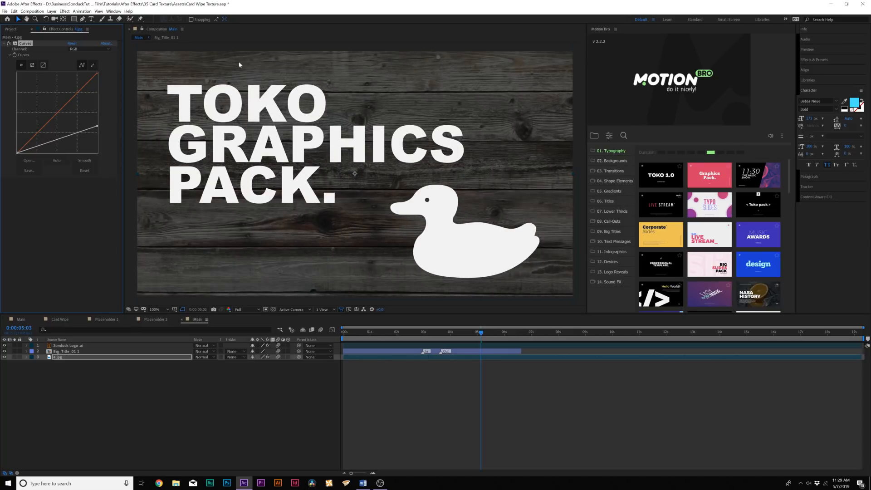
pyautogui.click(443, 332)
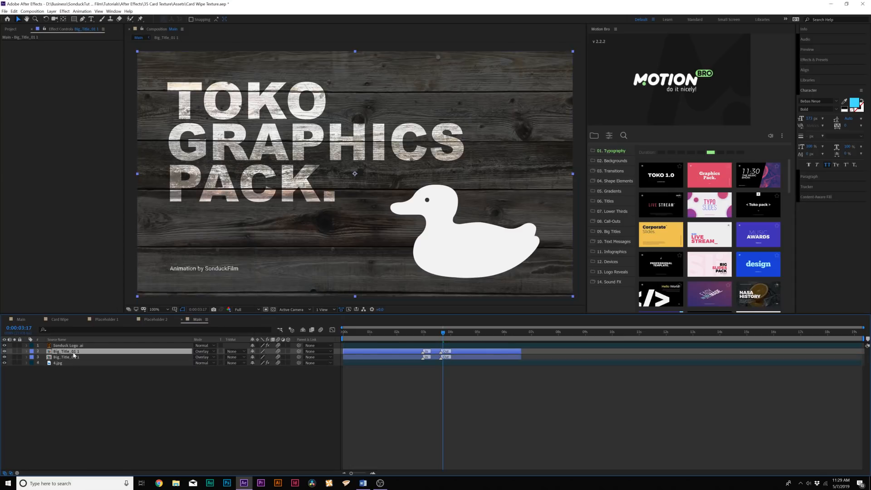
# Set the duplicated title and logo copies to Overlay so the wood grain shows through
pyautogui.click(14, 11)
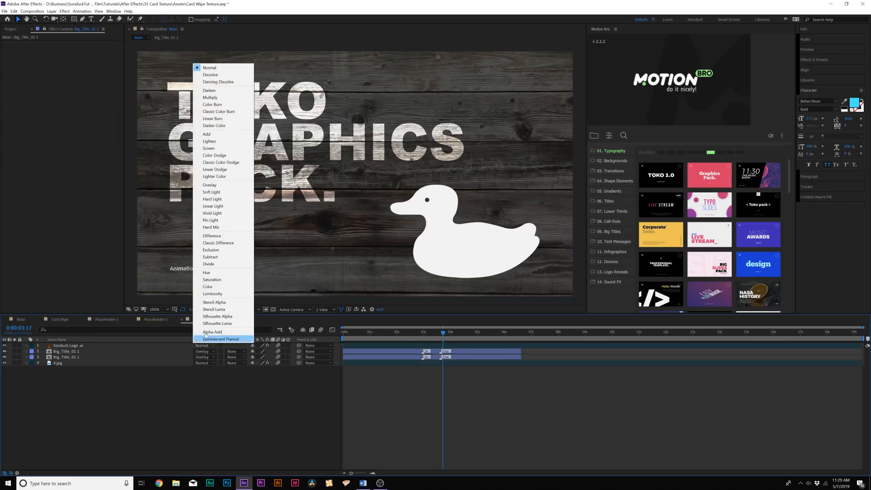
pyautogui.click(210, 185)
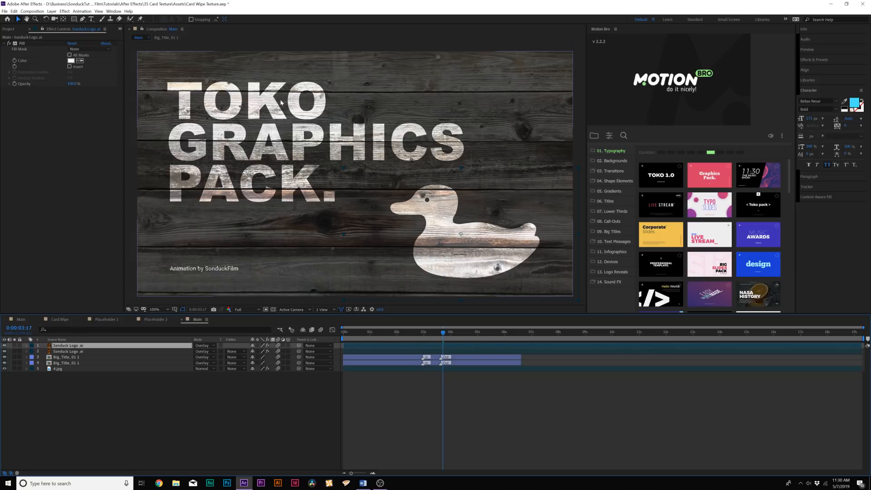
pyautogui.moveTo(353, 95)
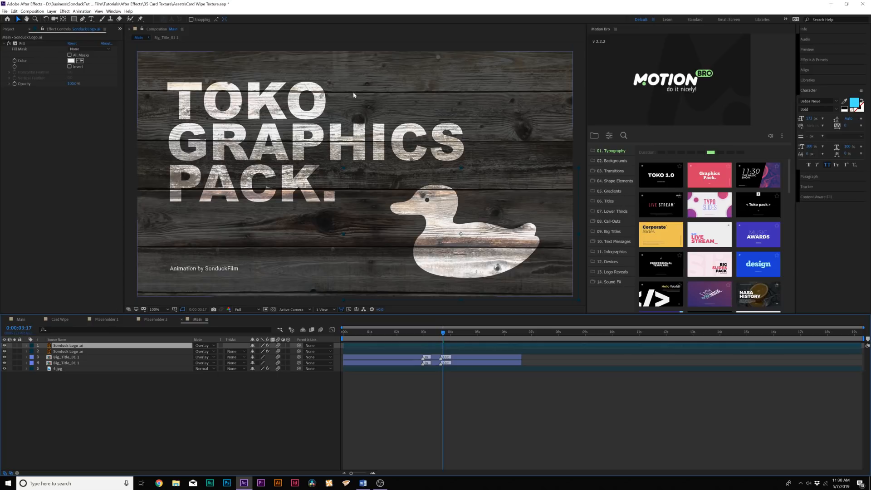
pyautogui.moveTo(615, 195)
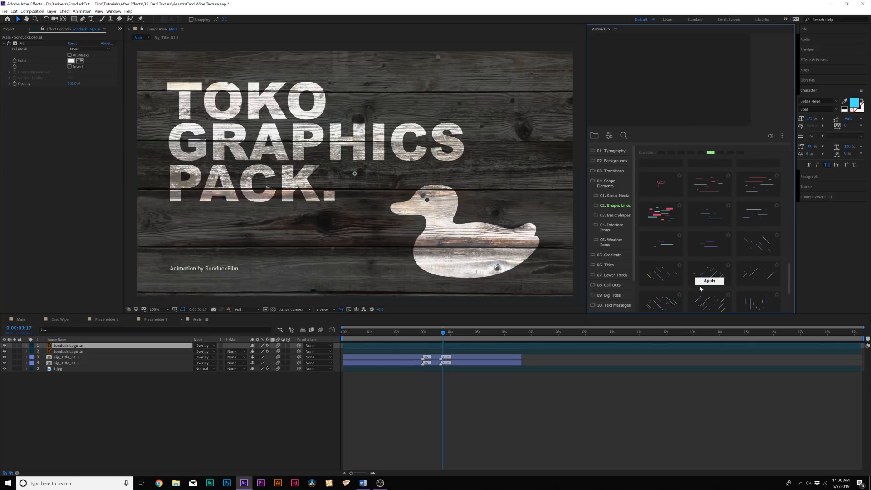
# Apply Motion Bro Shapes Lines presets and recolour their Color A/B/C over the title
pyautogui.click(710, 281)
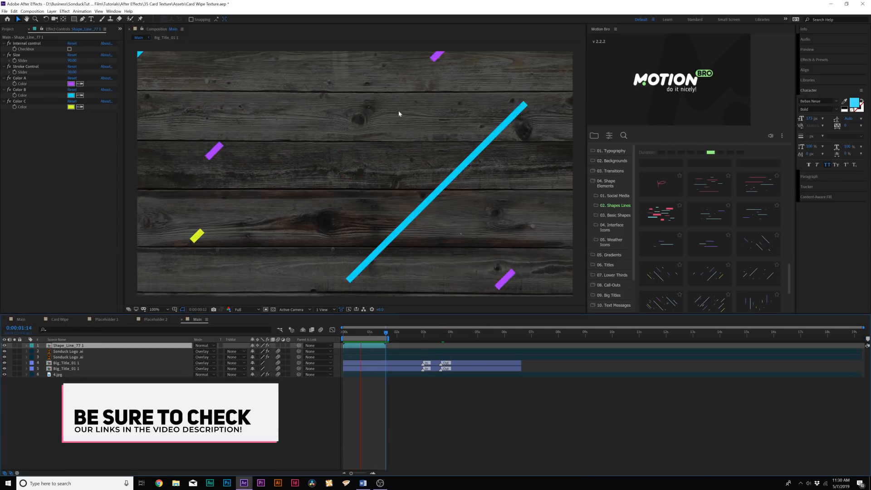
pyautogui.click(383, 332)
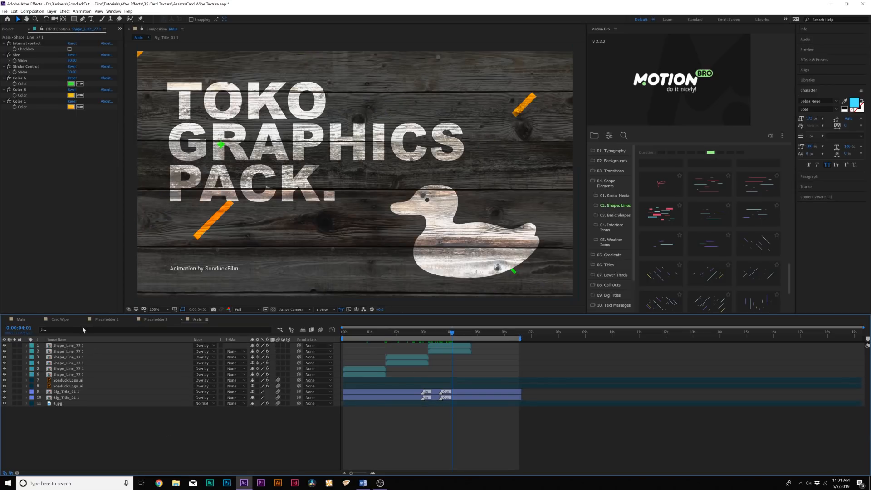
# Pre-compose all title scene layers into a new composition named Placeholder 1
pyautogui.click(51, 11)
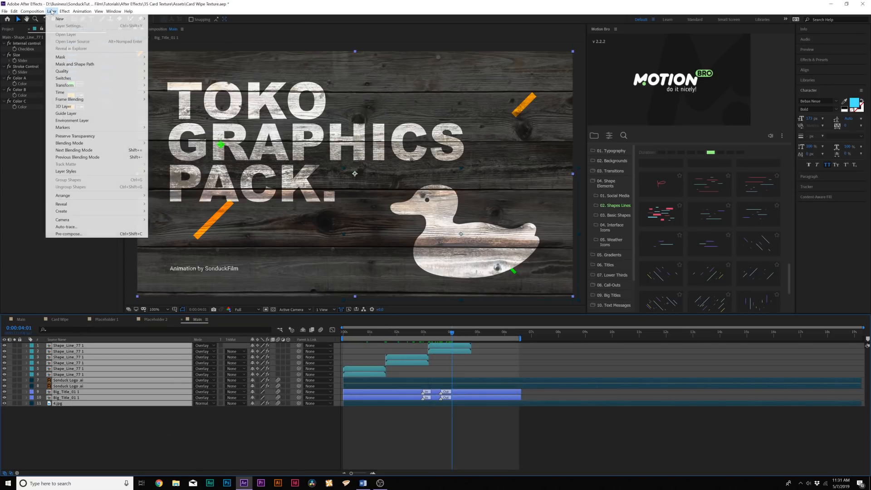
pyautogui.click(68, 233)
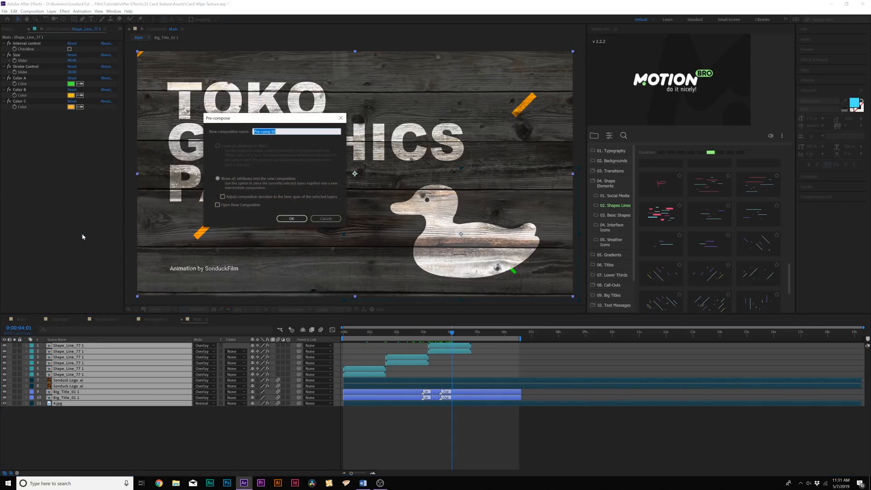
pyautogui.write('Place')
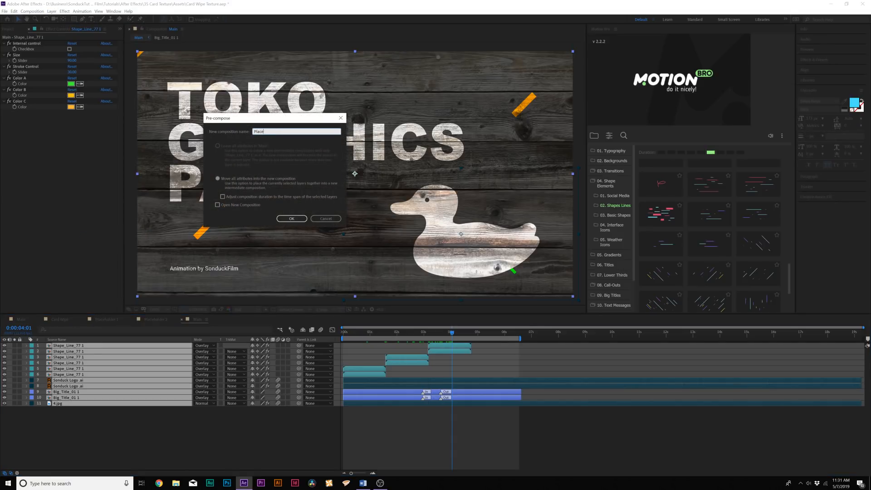
pyautogui.click(292, 218)
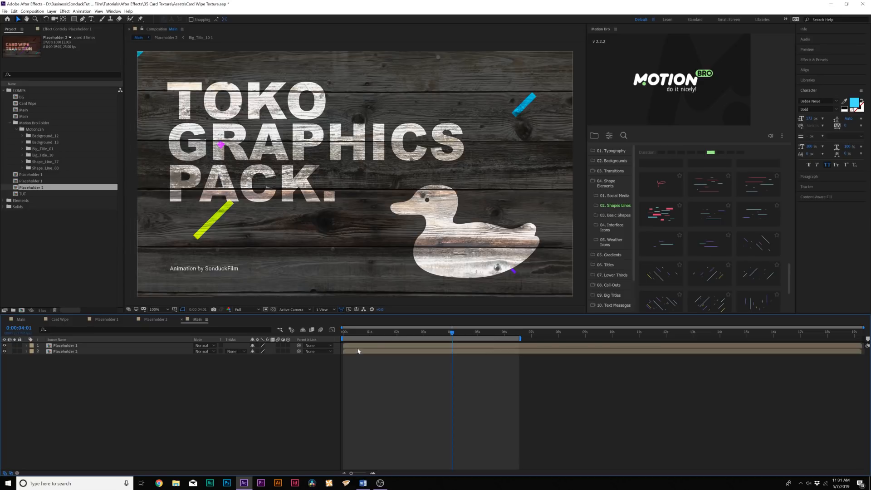
# Add an adjustment layer above the placeholders and apply Card Wipe to it
pyautogui.click(51, 11)
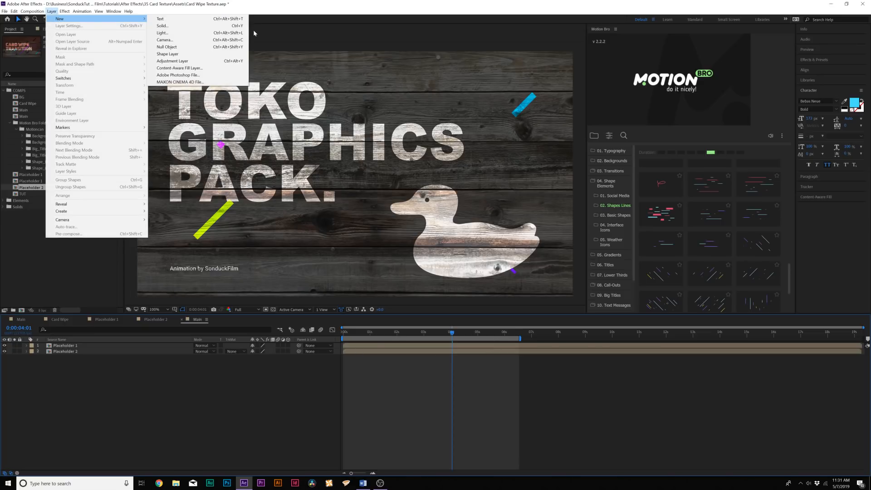
pyautogui.click(63, 11)
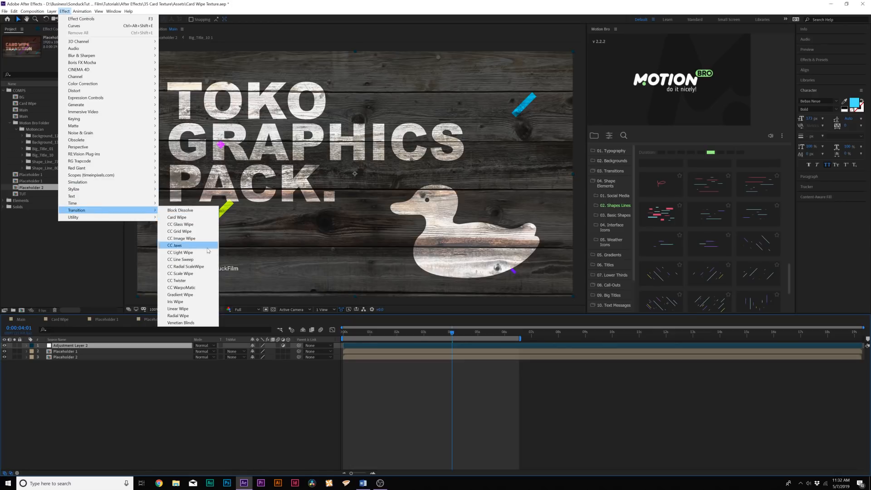
pyautogui.moveTo(180, 224)
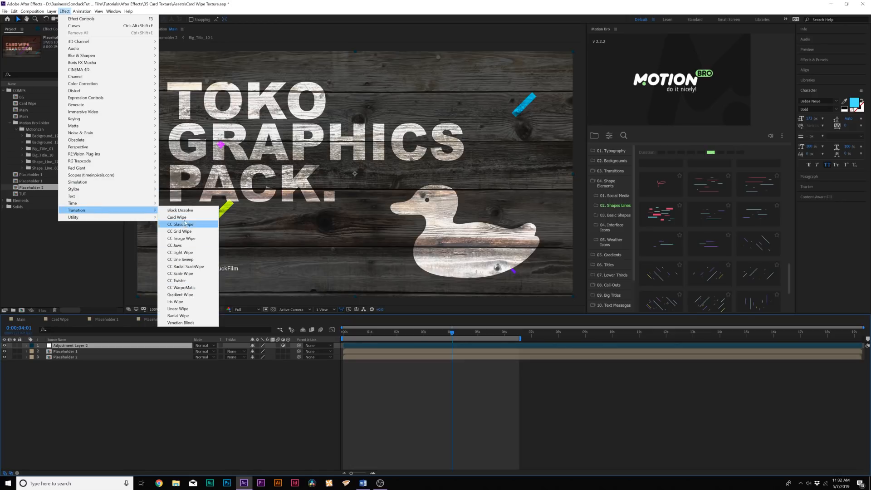
pyautogui.click(177, 217)
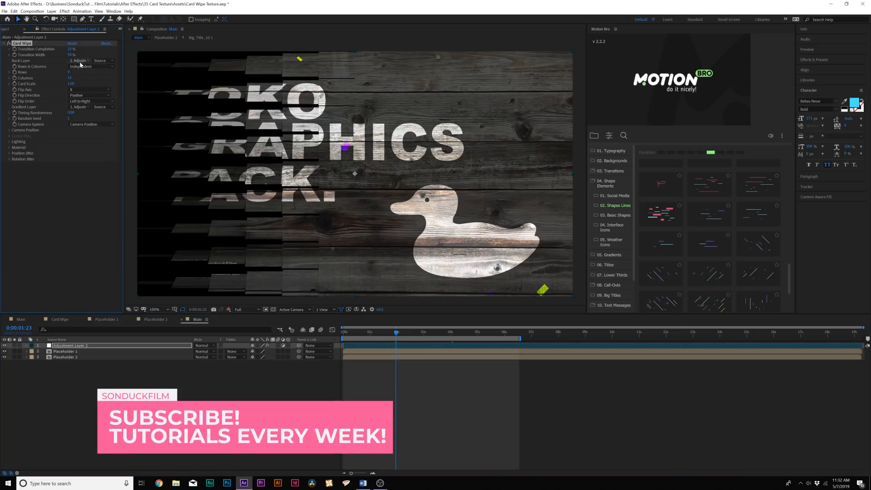
# Set Card Wipe's Back Layer to the placeholder and keyframe Transition Completion start to end
pyautogui.click(92, 61)
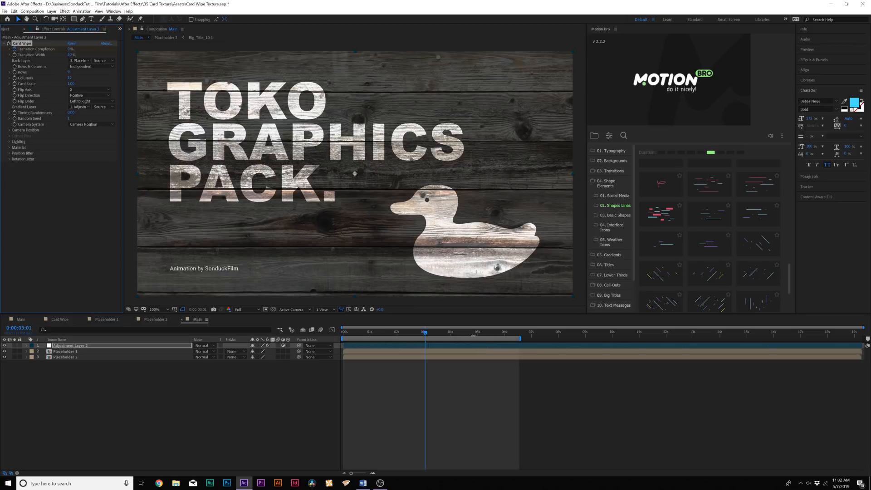
pyautogui.click(477, 331)
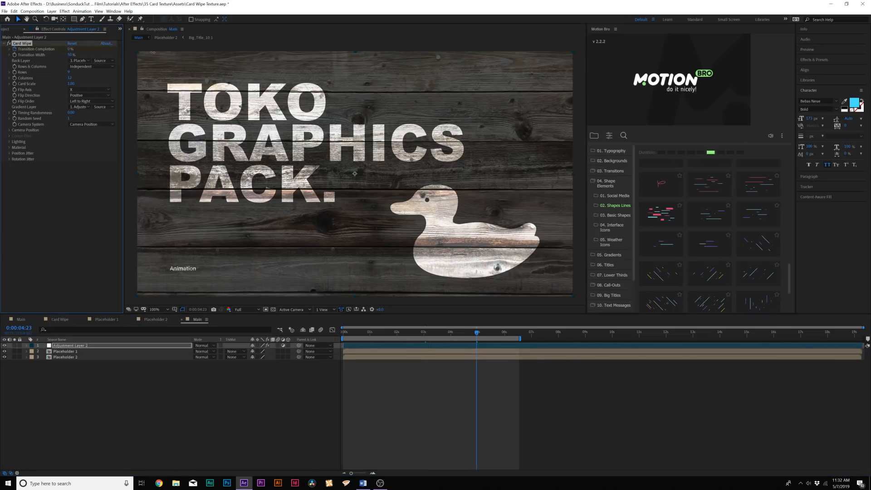
pyautogui.click(491, 332)
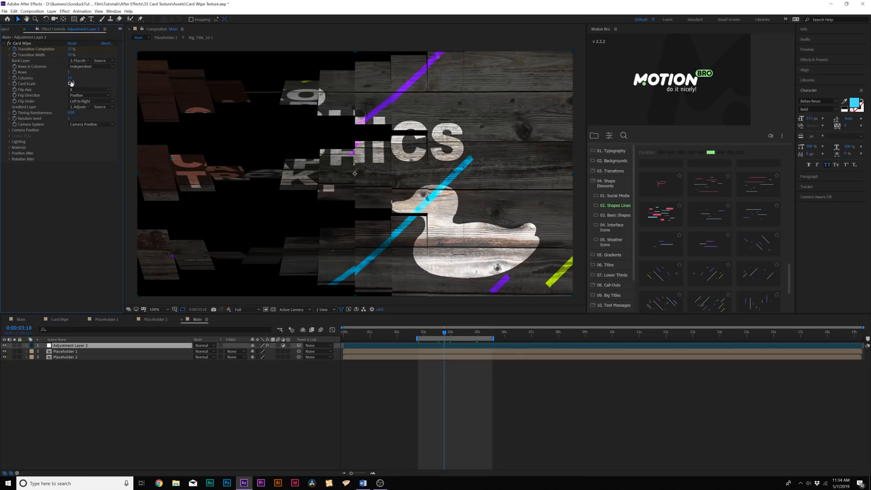
# Adjust Card Wipe's Rows and Columns into wide staggered strips and scrub to preview
pyautogui.click(71, 78)
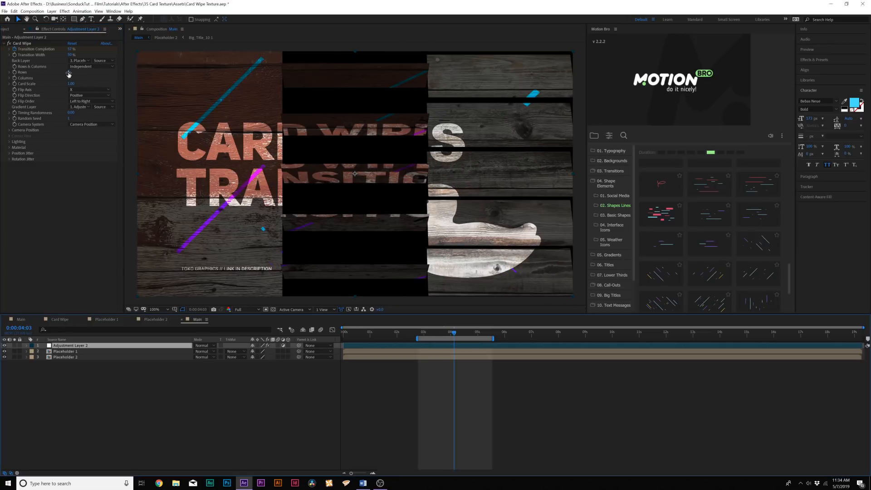
pyautogui.click(72, 72)
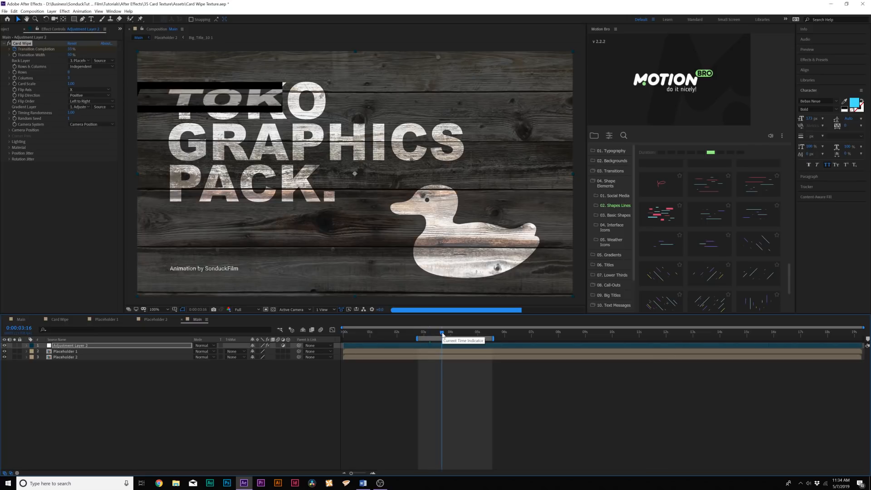
pyautogui.click(453, 333)
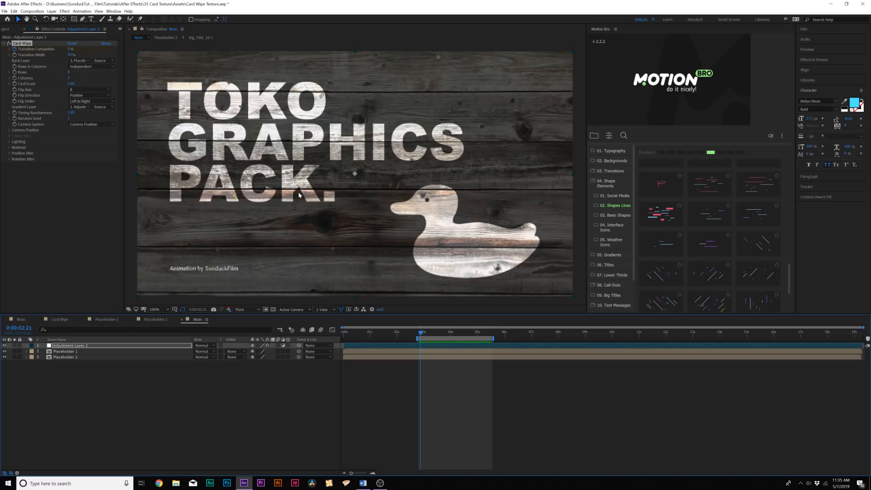
pyautogui.click(450, 332)
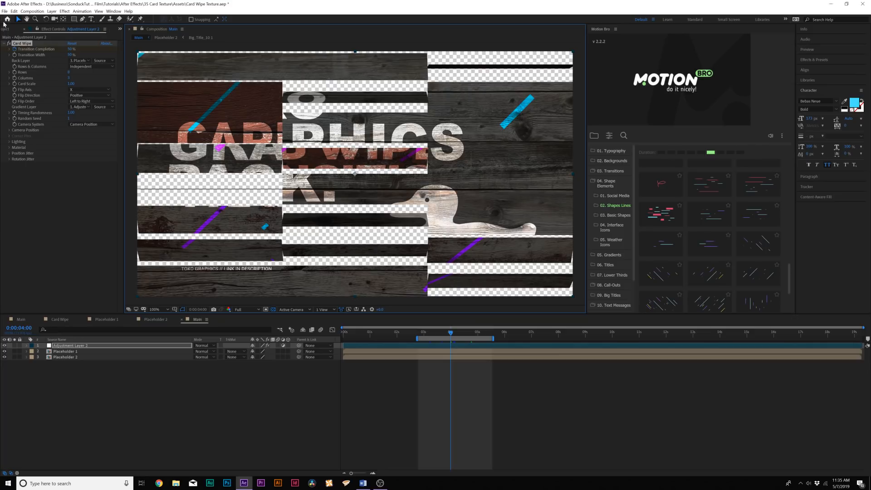
# Show the Transparency Grid behind the card gaps and bring up the Project panel
pyautogui.click(10, 29)
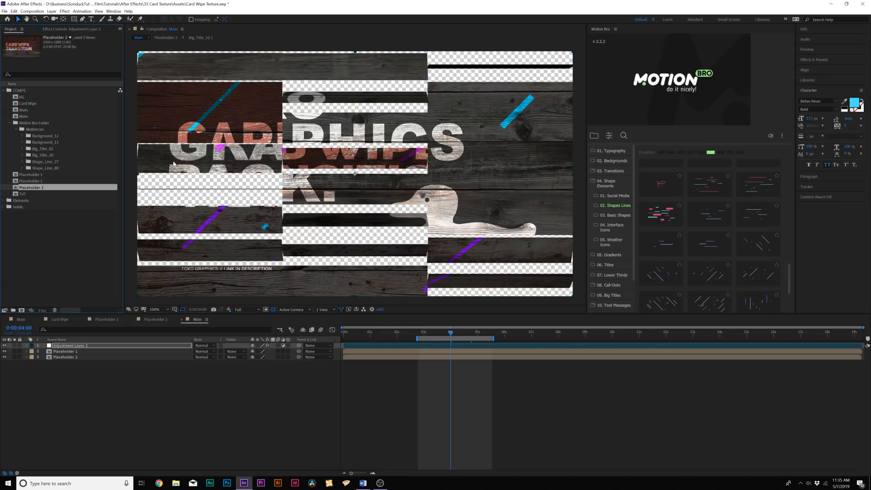
pyautogui.moveTo(348, 253)
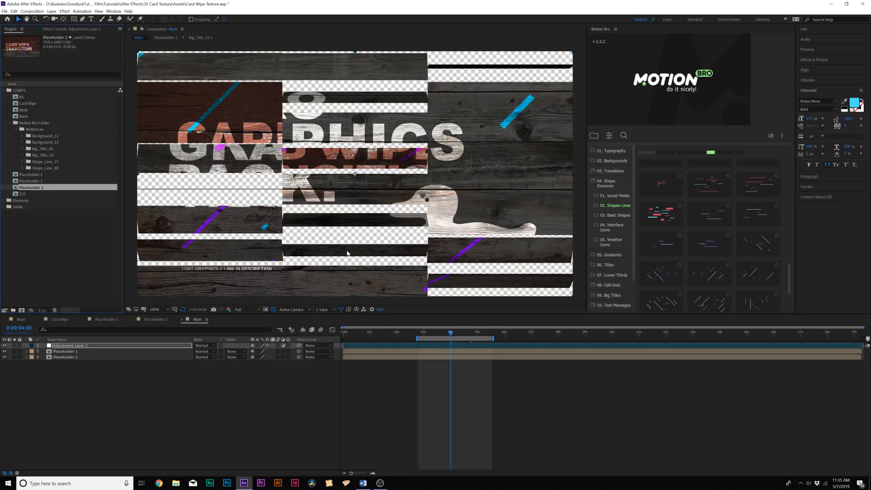
pyautogui.click(24, 207)
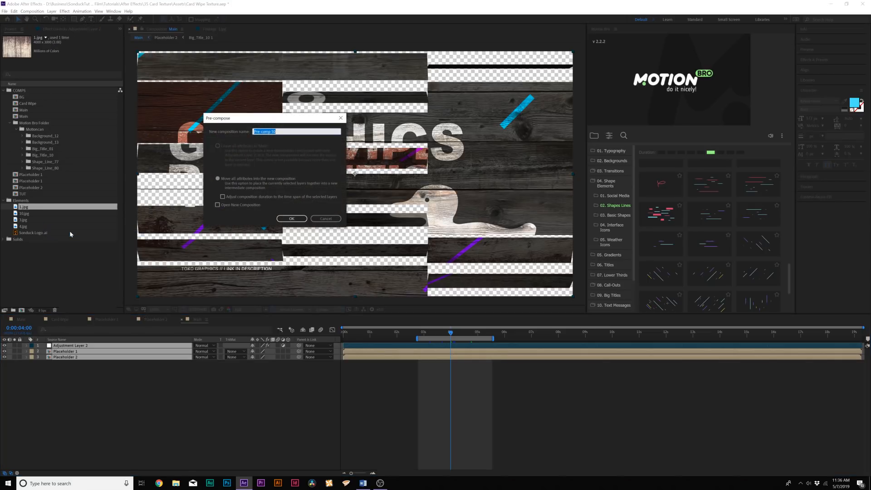
# Pre-compose the adjustment layer and both placeholders into a composition named Card Wipe
pyautogui.write('Card W')
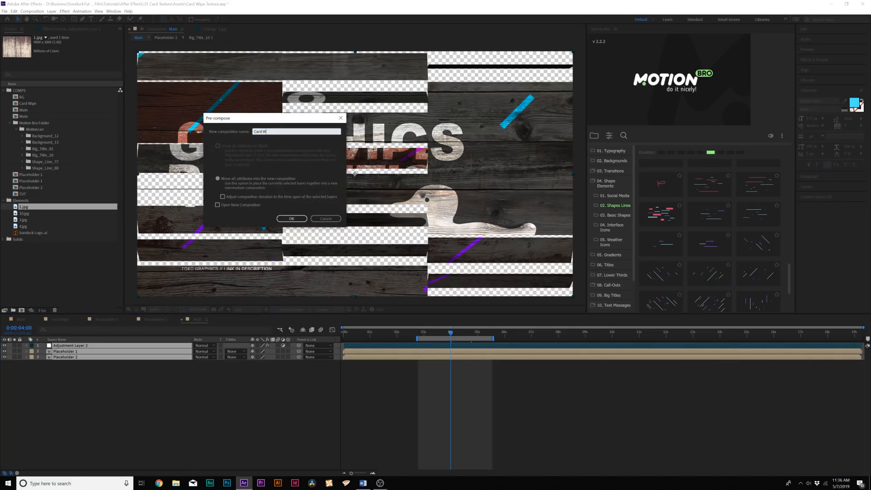
pyautogui.click(292, 219)
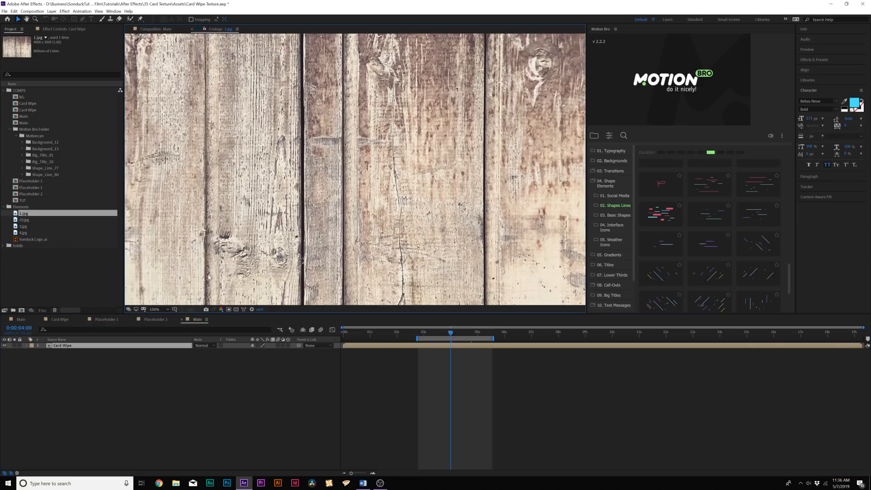
pyautogui.moveTo(105, 196)
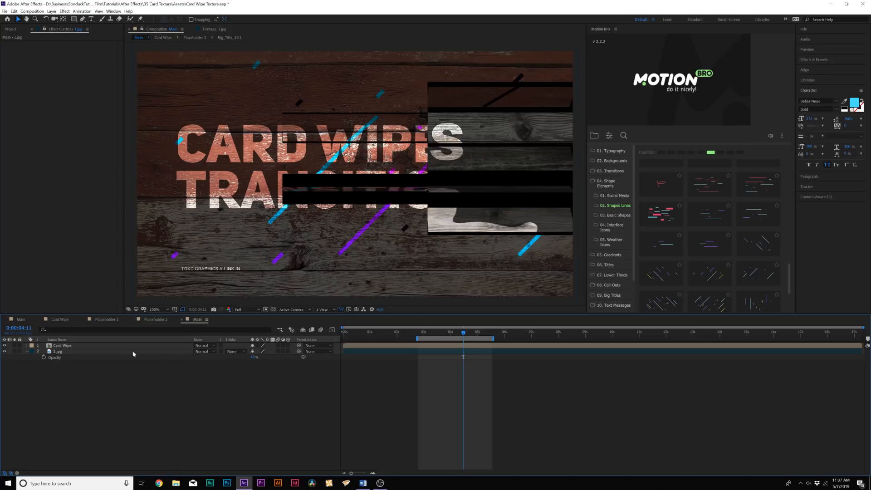
# Scrub back through the transition to check the 1.jpg texture fills the Card Wipe gaps
pyautogui.moveTo(463, 332); pyautogui.dragTo(431, 332)
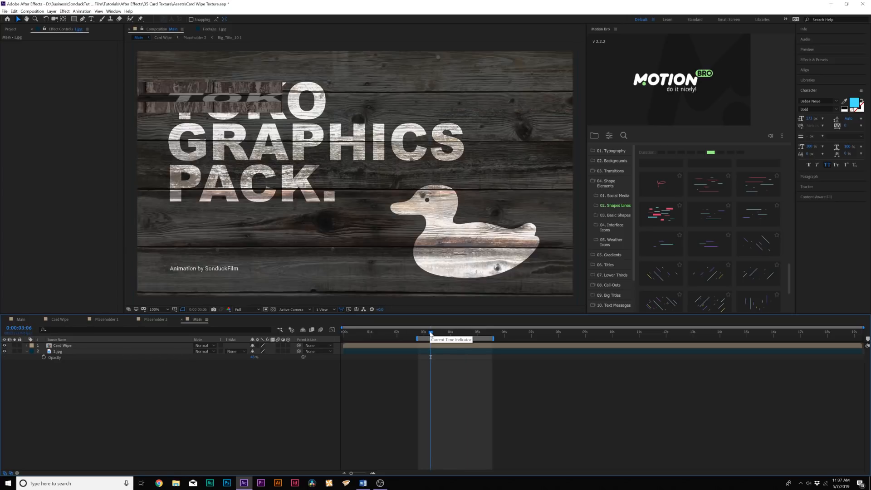